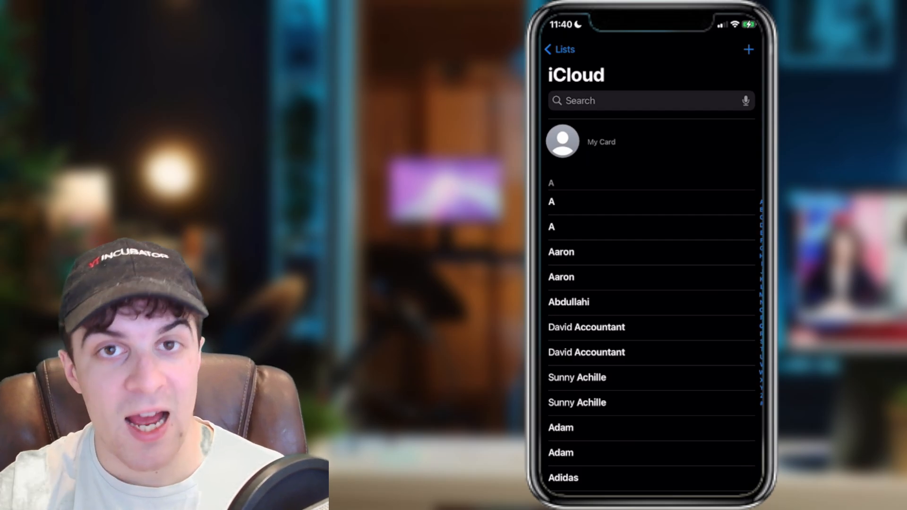
# Step: Open the My Card contact from the top of the iCloud contacts list
pyautogui.click(601, 141)
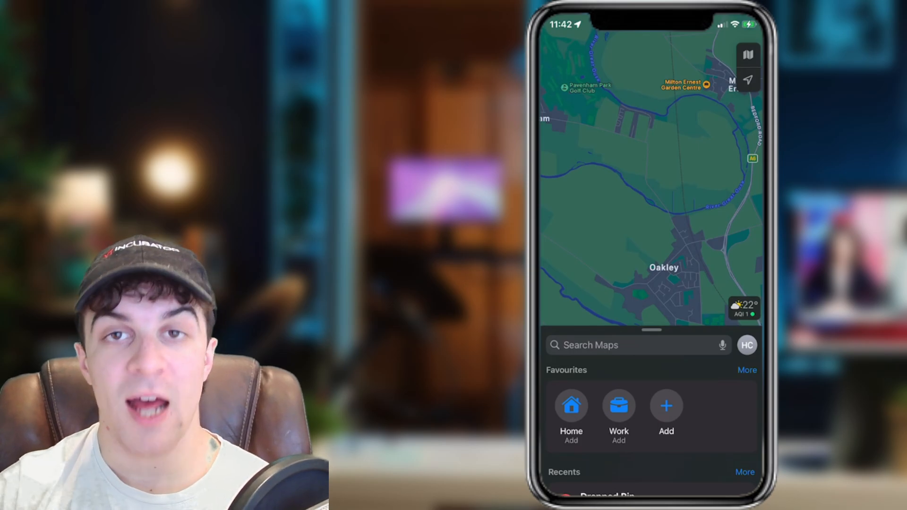
# Step: Open the Add Favourite screen from the Favourites section in Maps
pyautogui.click(666, 407)
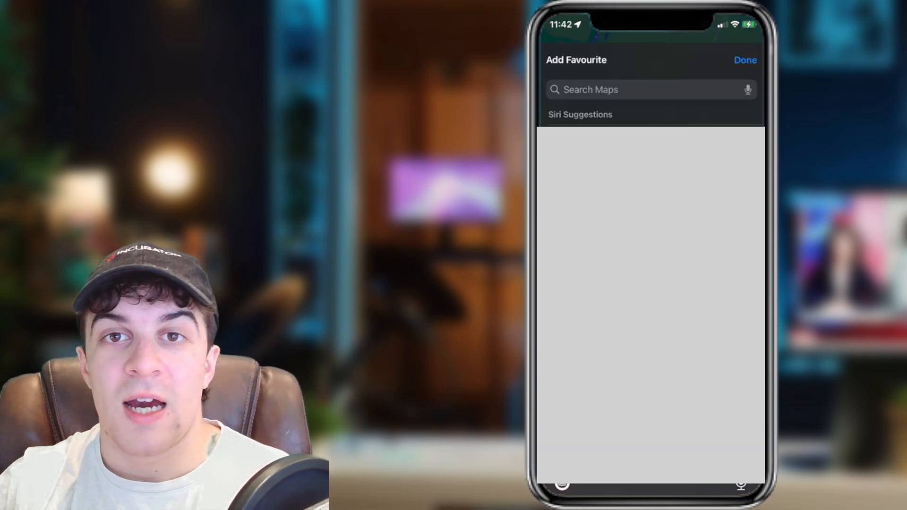